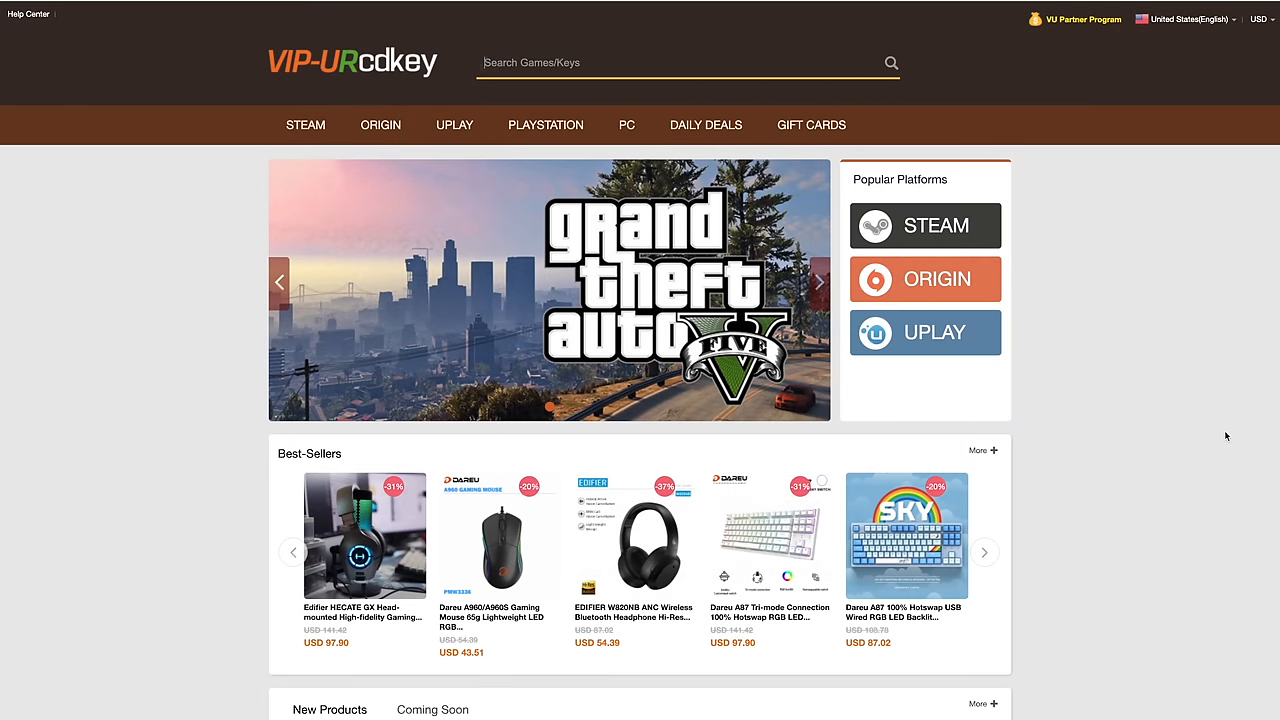
Step: Search the URCDKey store for "win" to list the Windows product key results
left_click(984, 552)
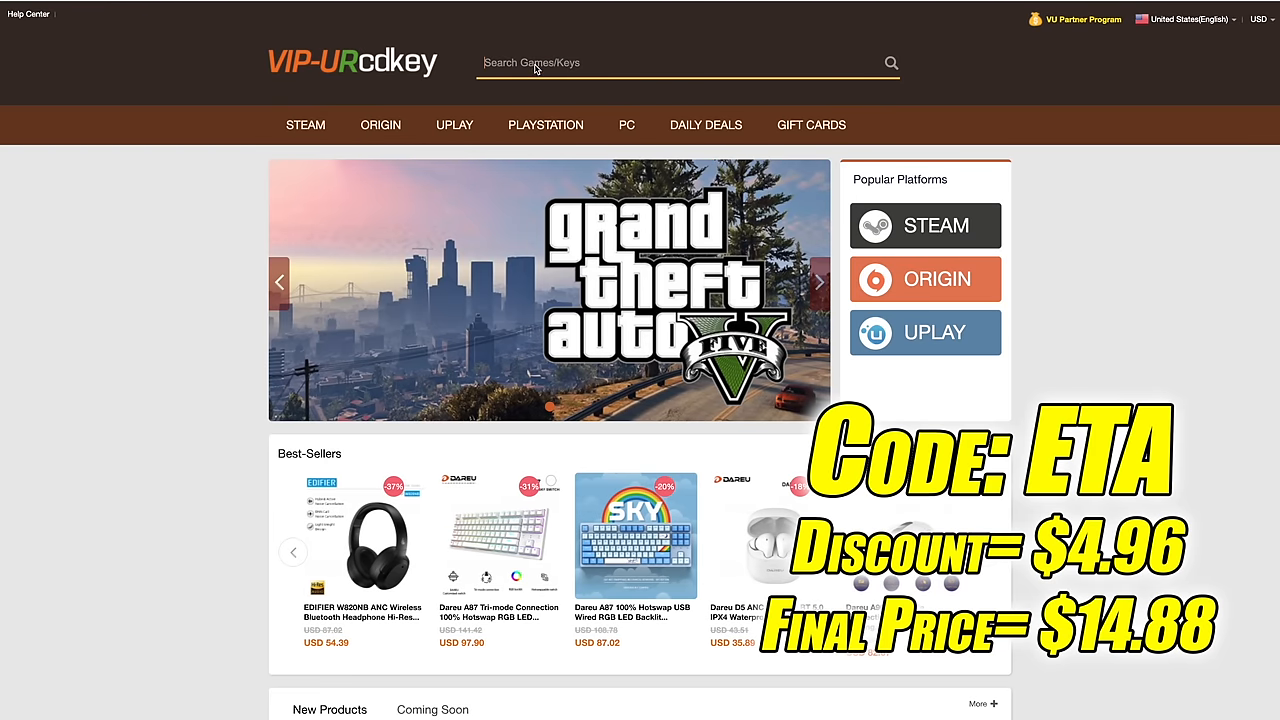
type("win")
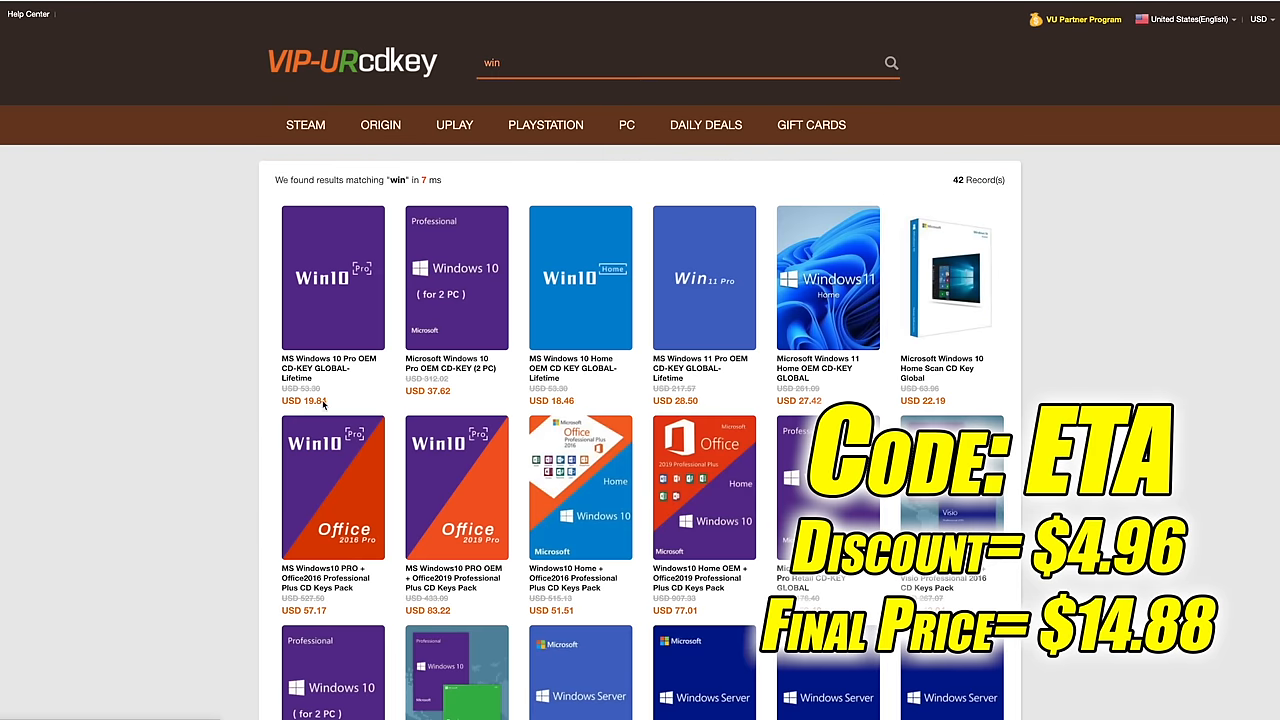
left_click(332, 276)
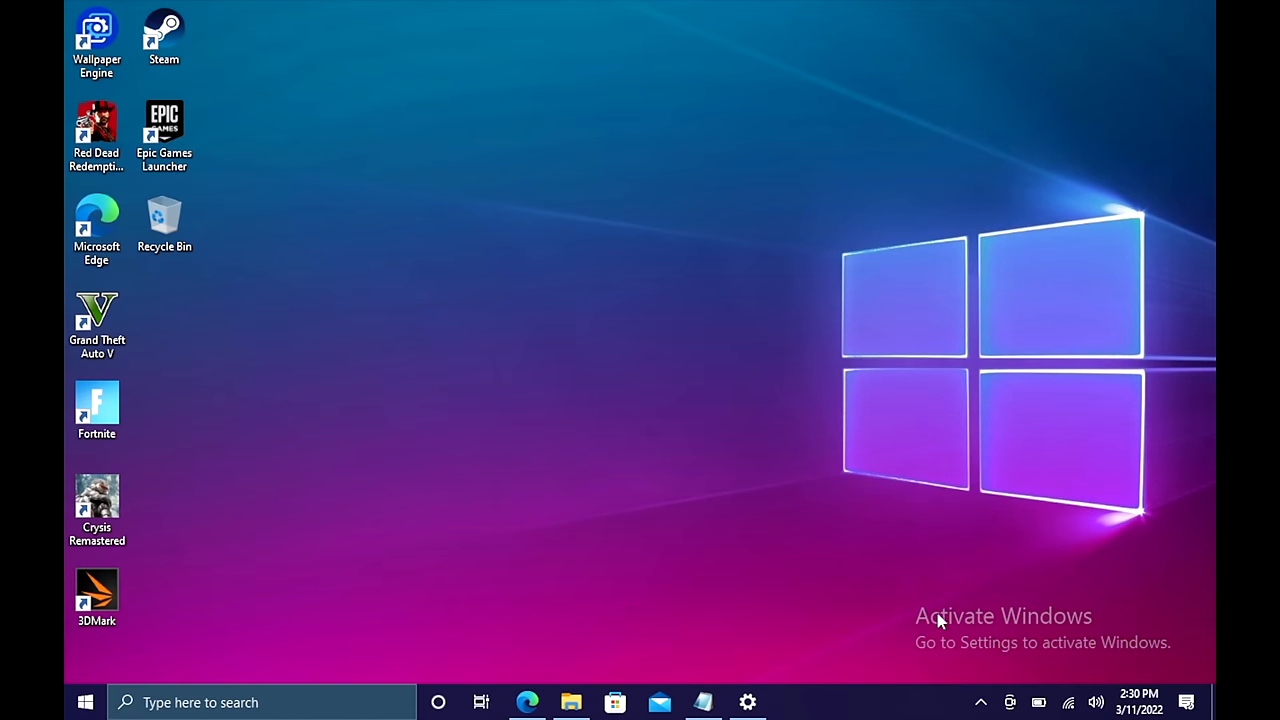
Step: Enter a new product key under Update & Security > Activation so Windows 10 Pro shows activated
left_click(748, 700)
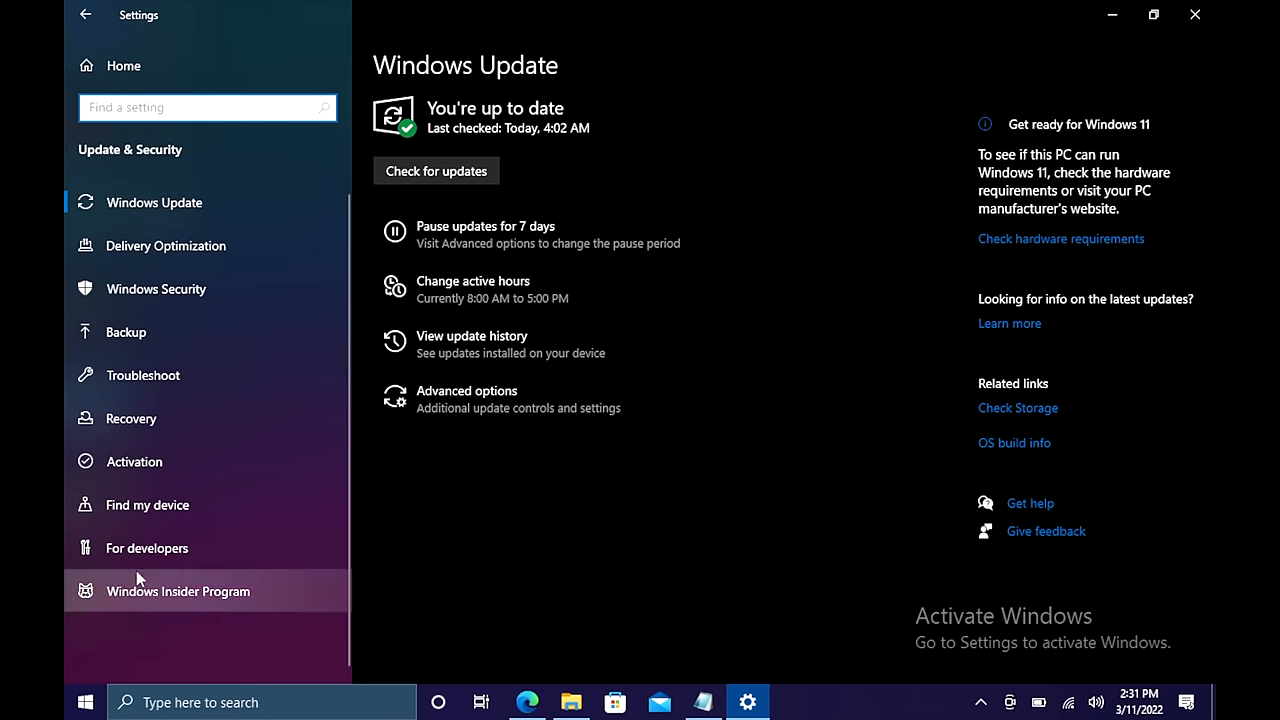
left_click(134, 460)
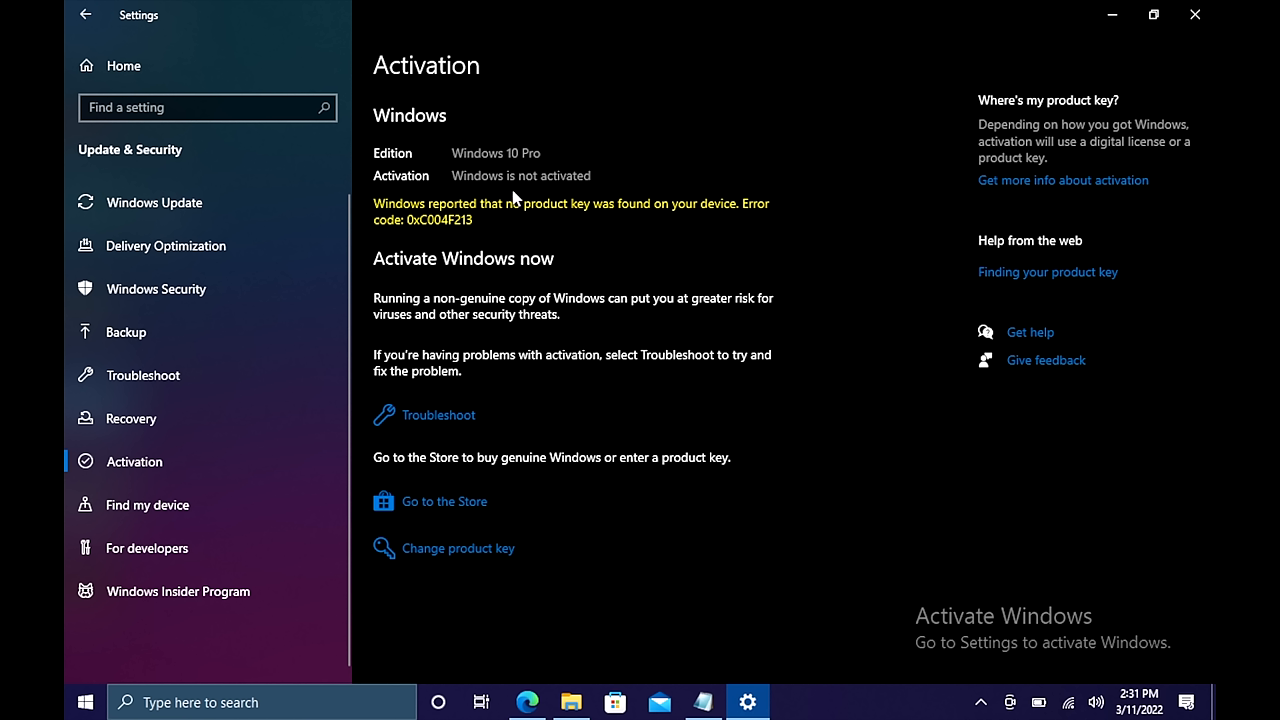
mouse_move(476, 560)
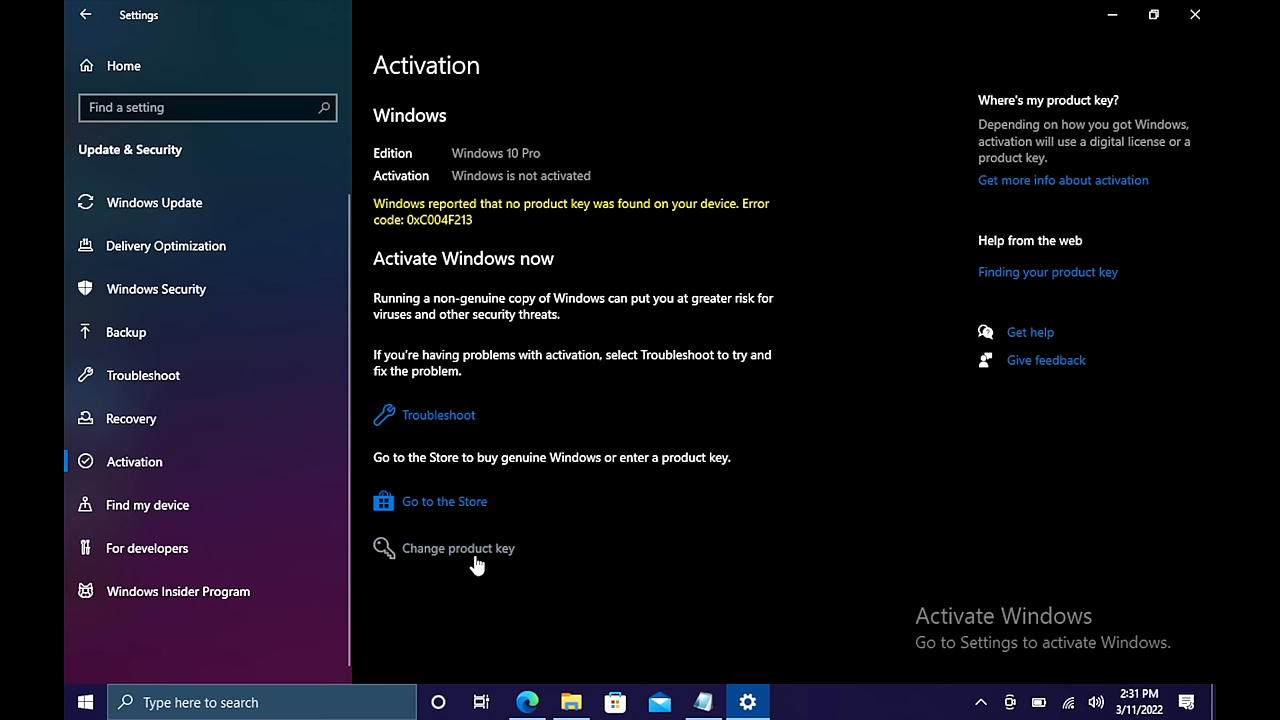
left_click(456, 548)
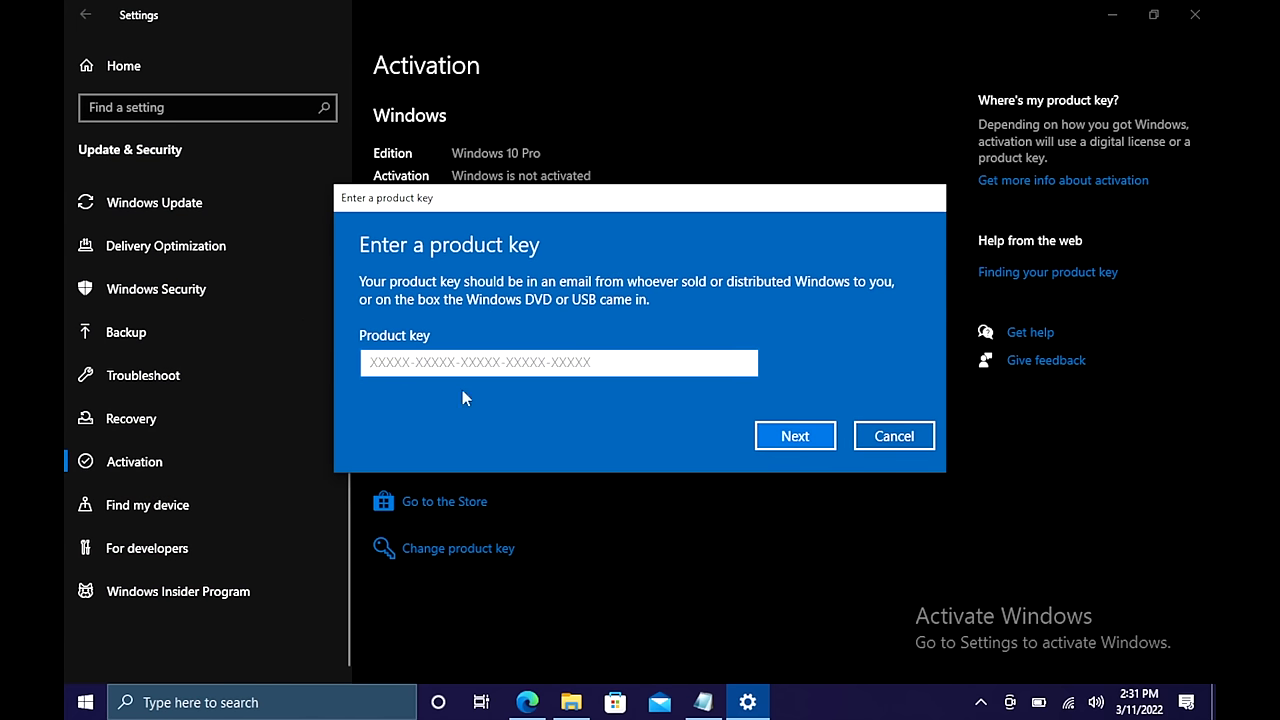
left_click(794, 436)
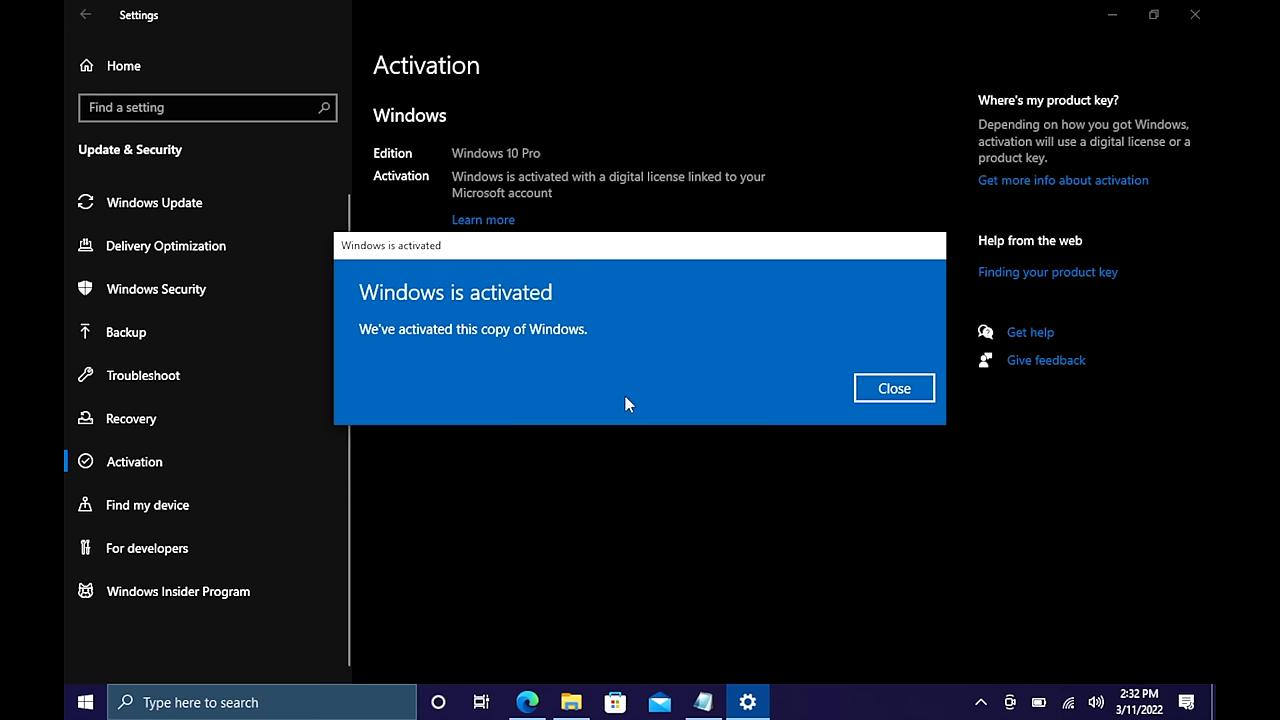
mouse_move(828, 398)
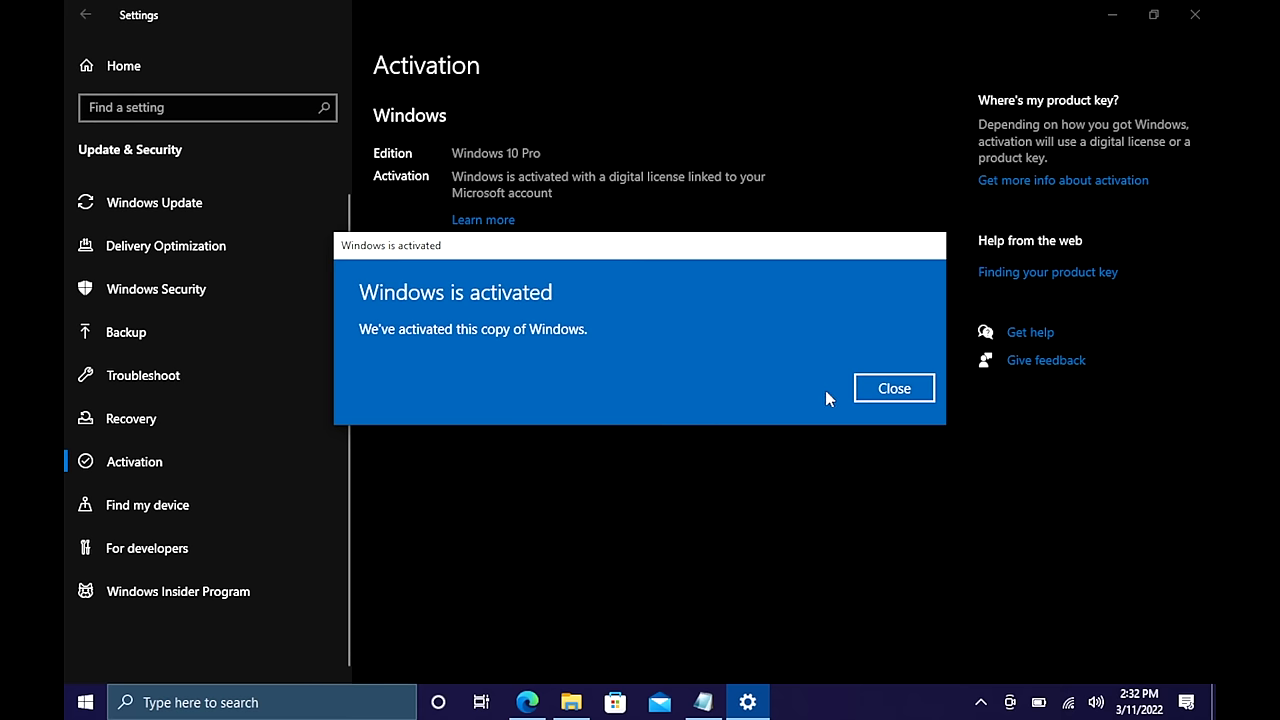
left_click(892, 388)
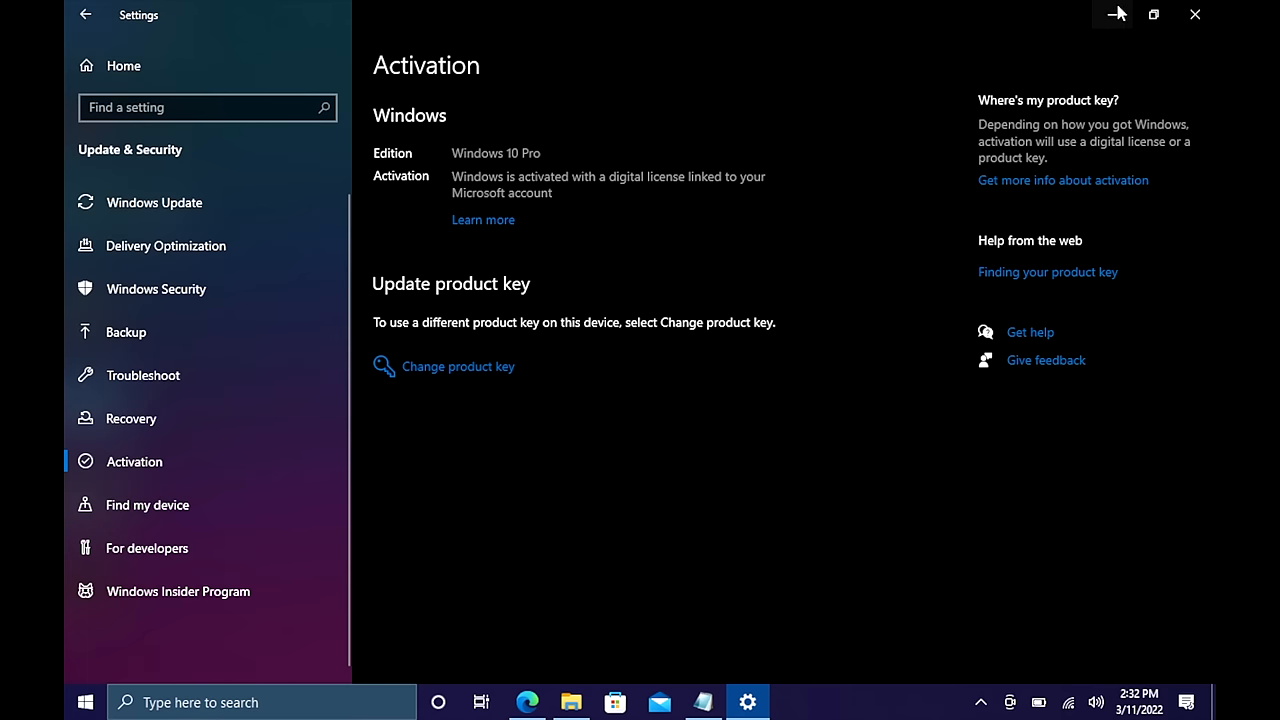
left_click(1196, 14)
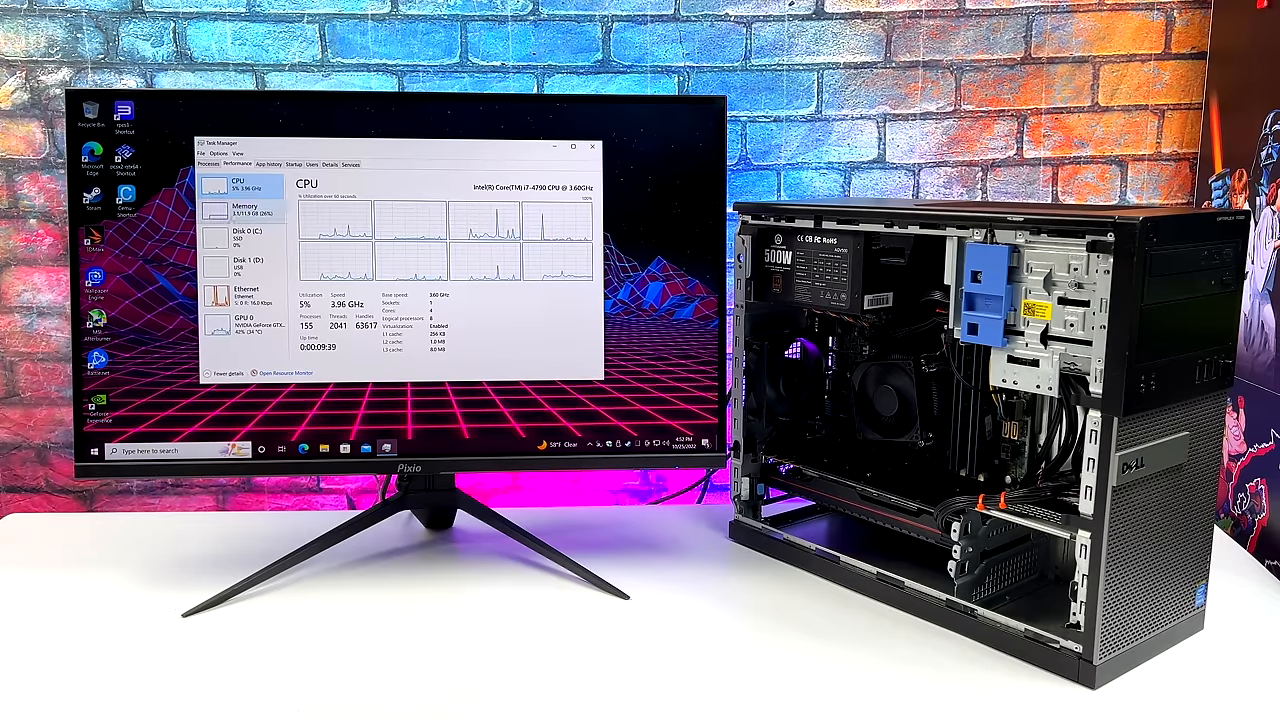
Step: View Memory in Task Manager's Performance tab, then bring up Forza Horizon's Settings menu
left_click(244, 212)
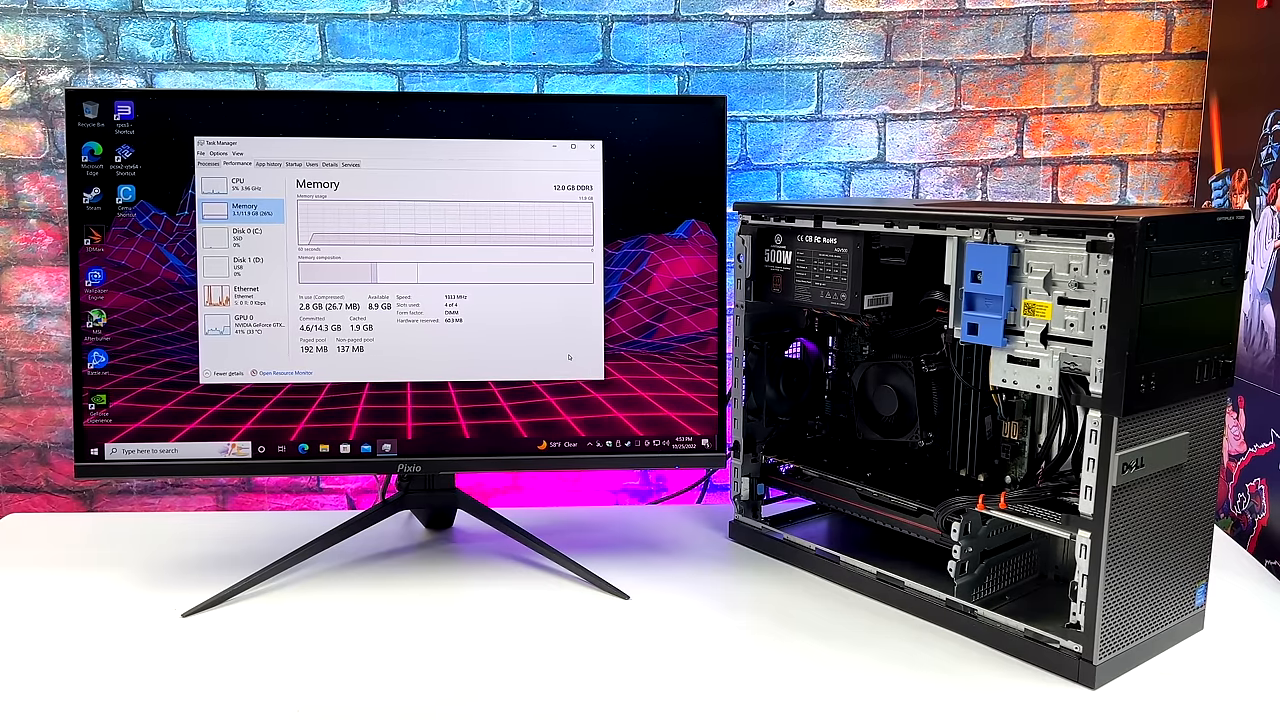
left_click(240, 322)
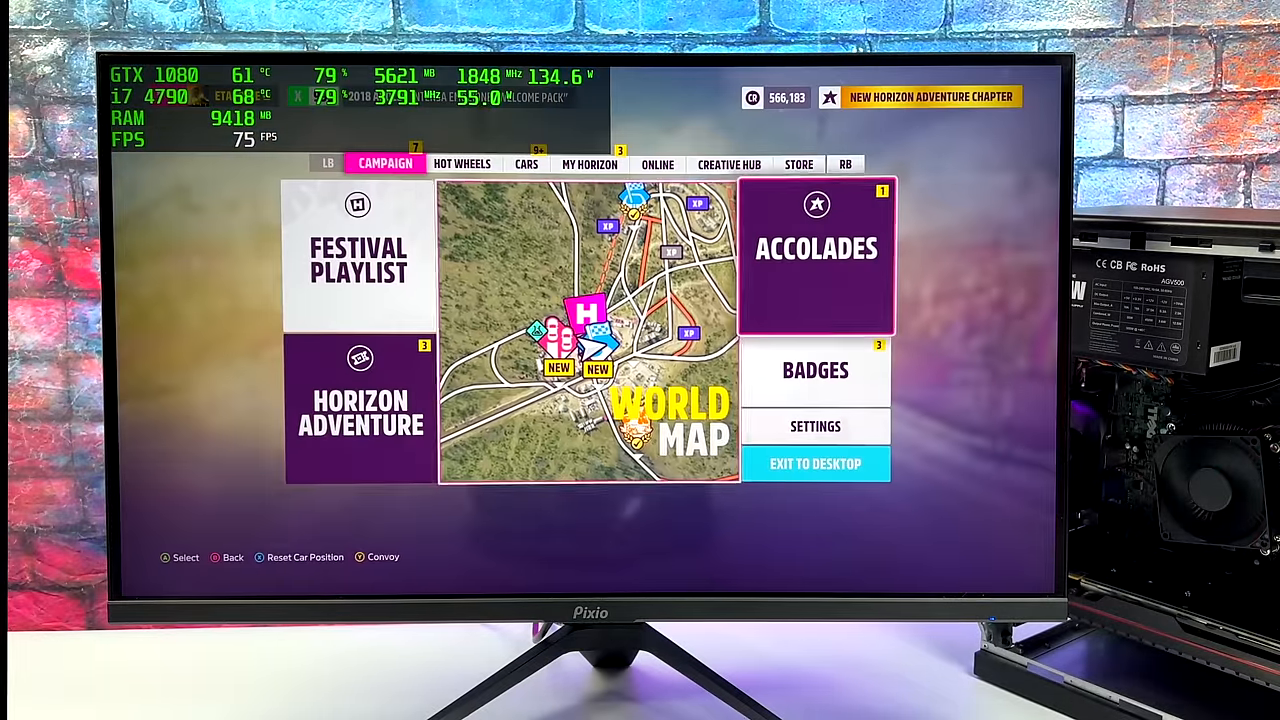
left_click(816, 426)
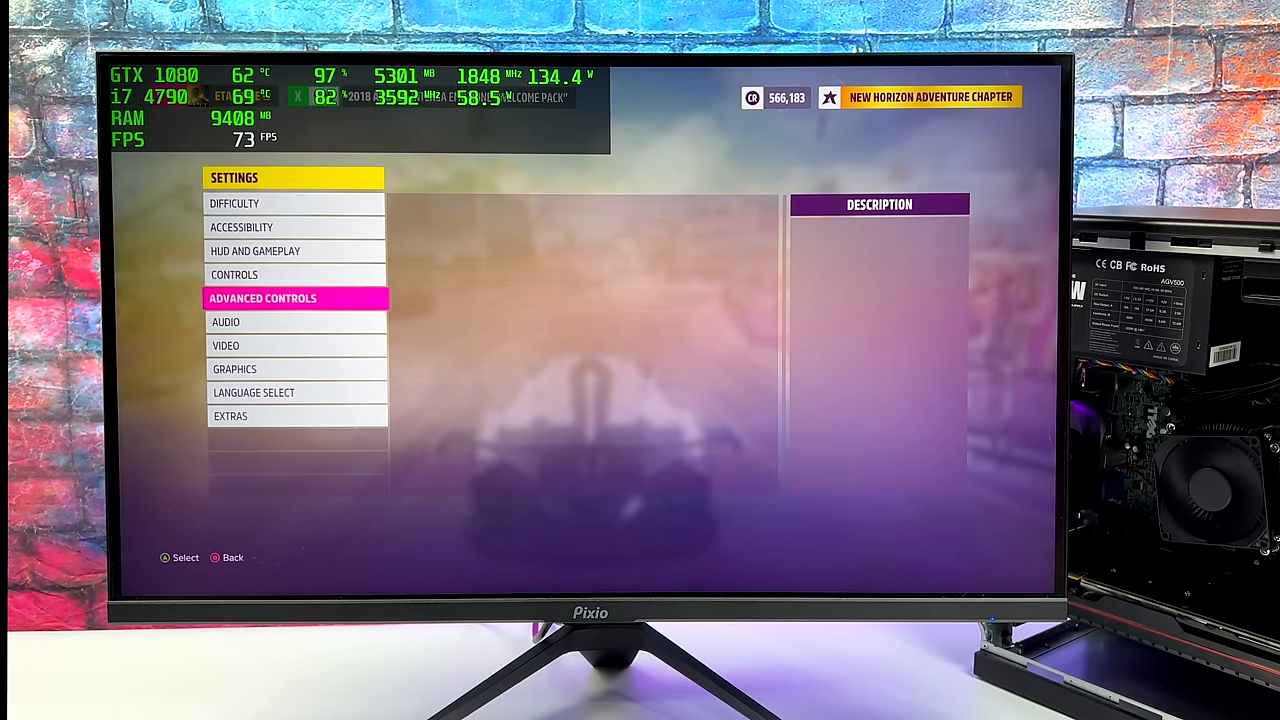